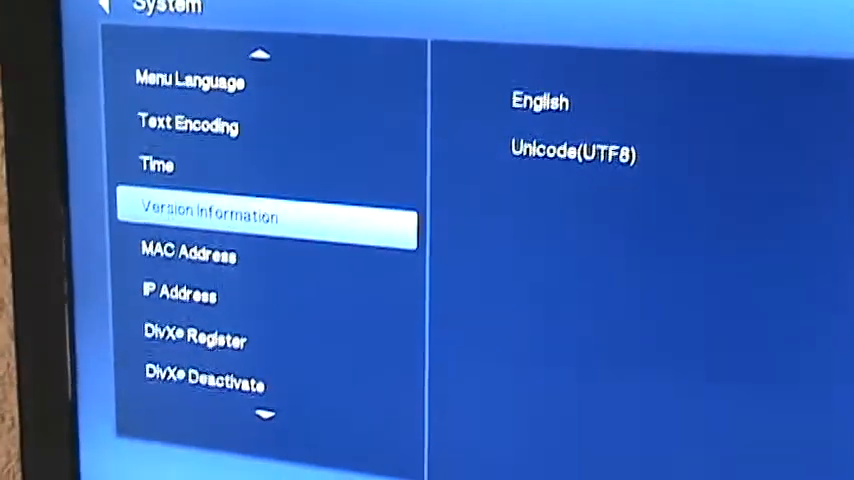
{"action": "scroll", "scroll_direction": "down", "scroll_amount": 3}
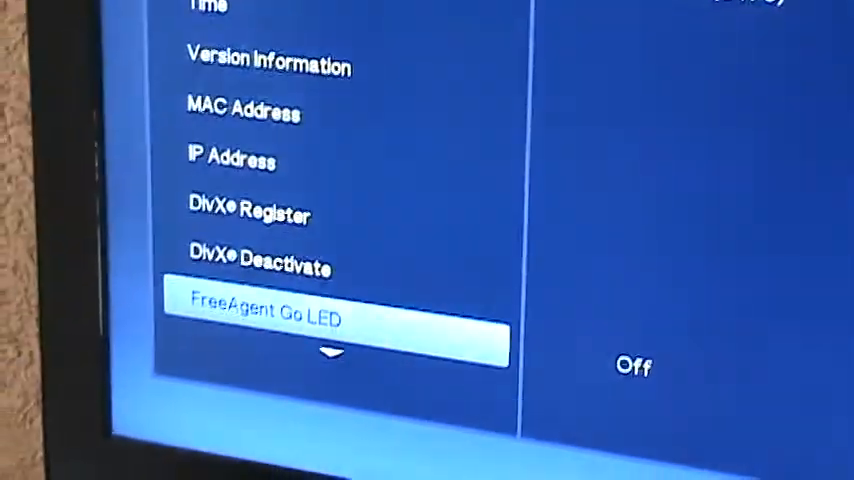
{"action": "scroll", "scroll_direction": "down", "scroll_amount": 3}
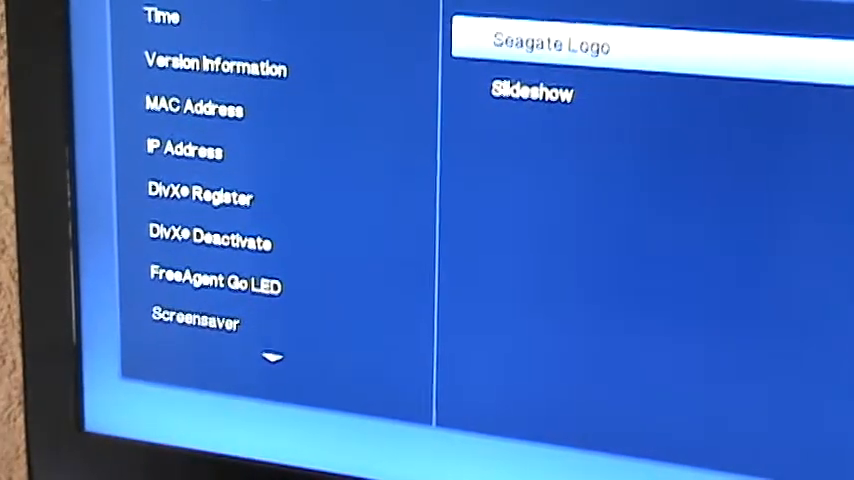
{"action": "scroll", "scroll_direction": "down", "scroll_amount": 3}
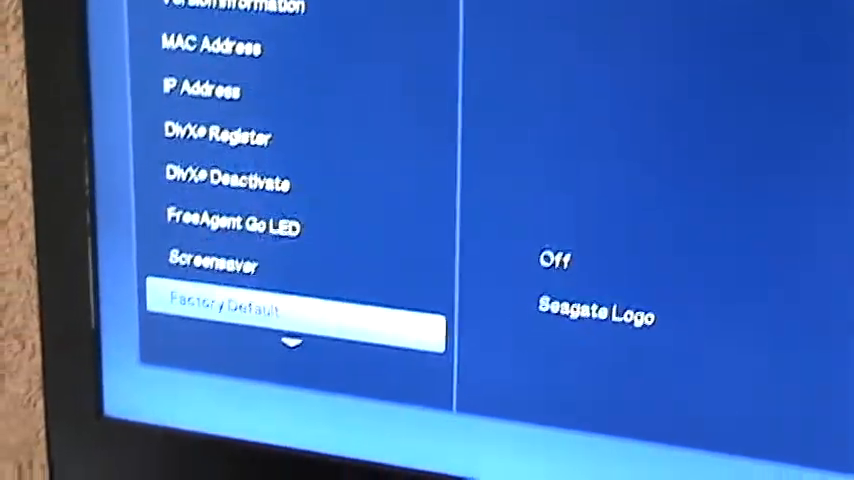